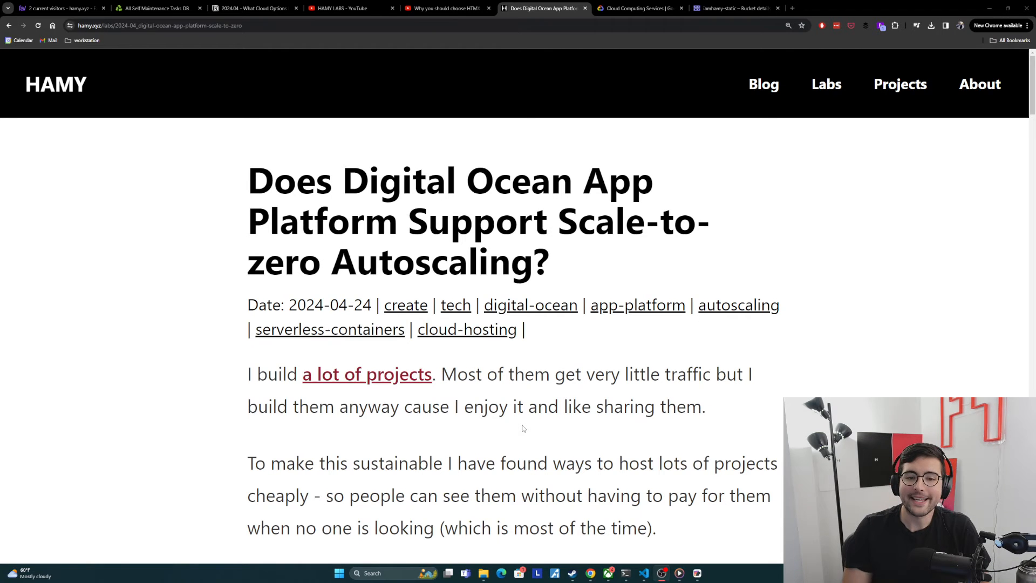
Scroll to the paragraphs on serverless containers and hosting sites for under $1 a month.
scroll("down", 3)
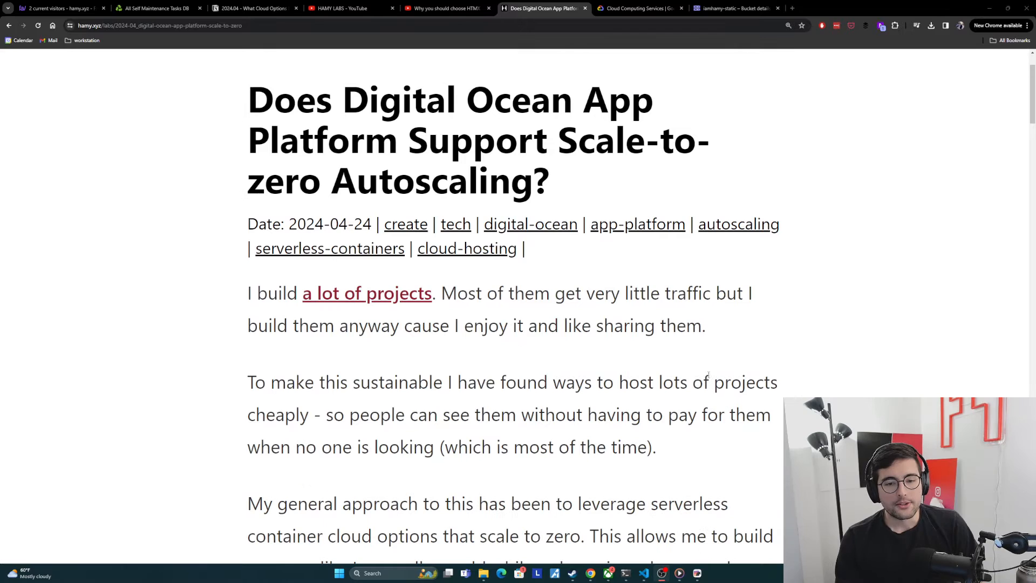
mouse_move(738, 345)
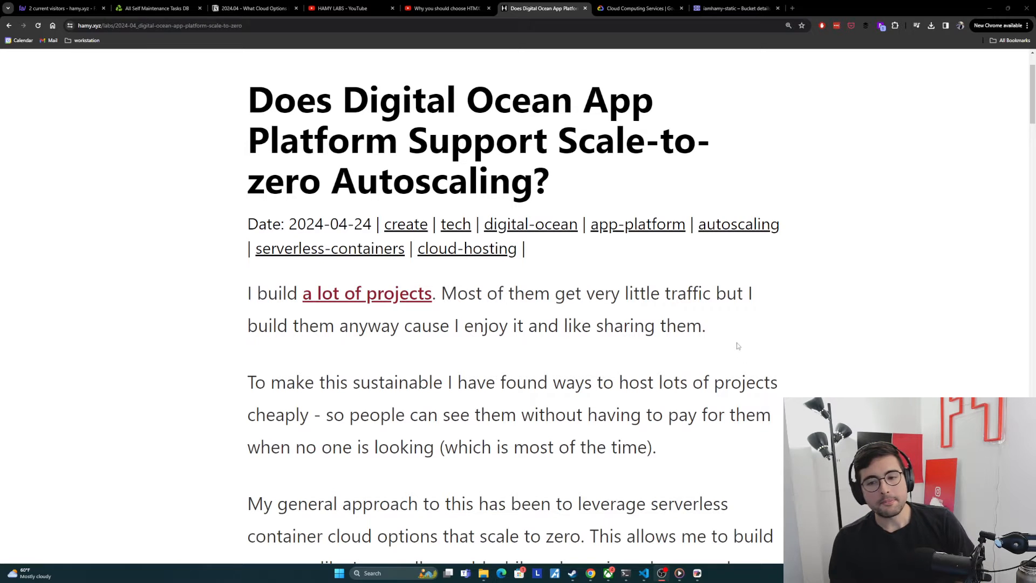
mouse_move(727, 332)
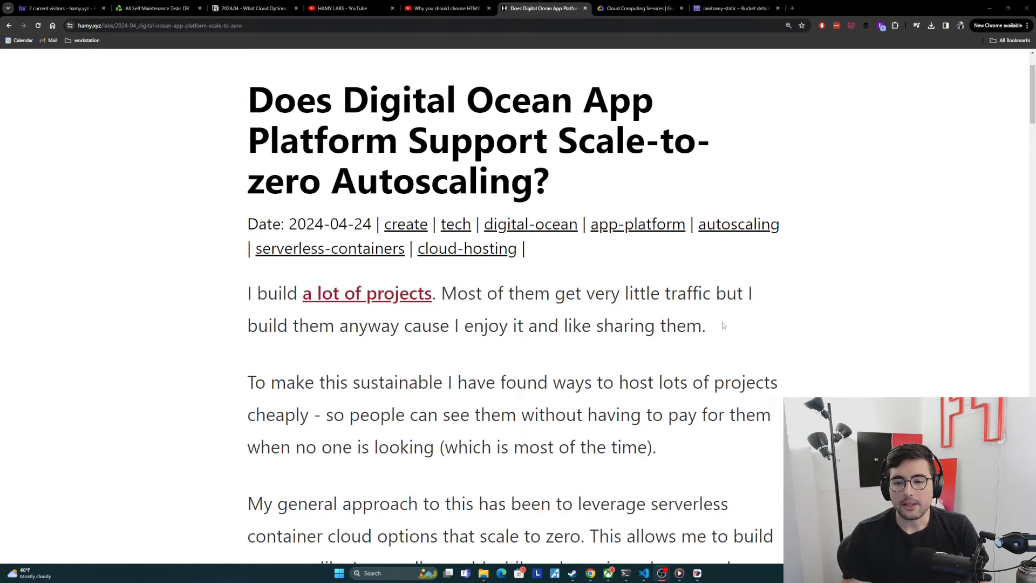
mouse_move(723, 316)
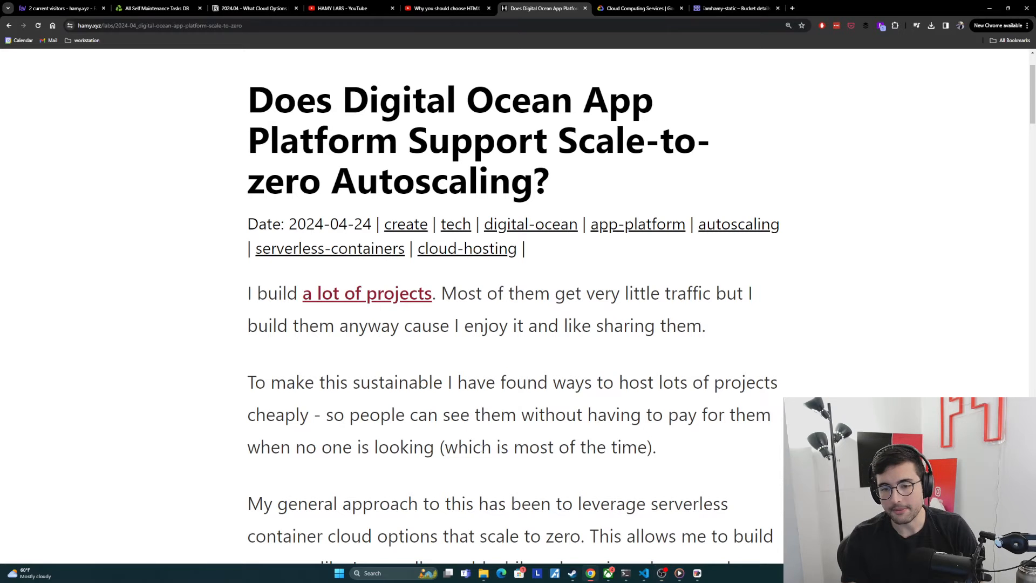
mouse_move(745, 332)
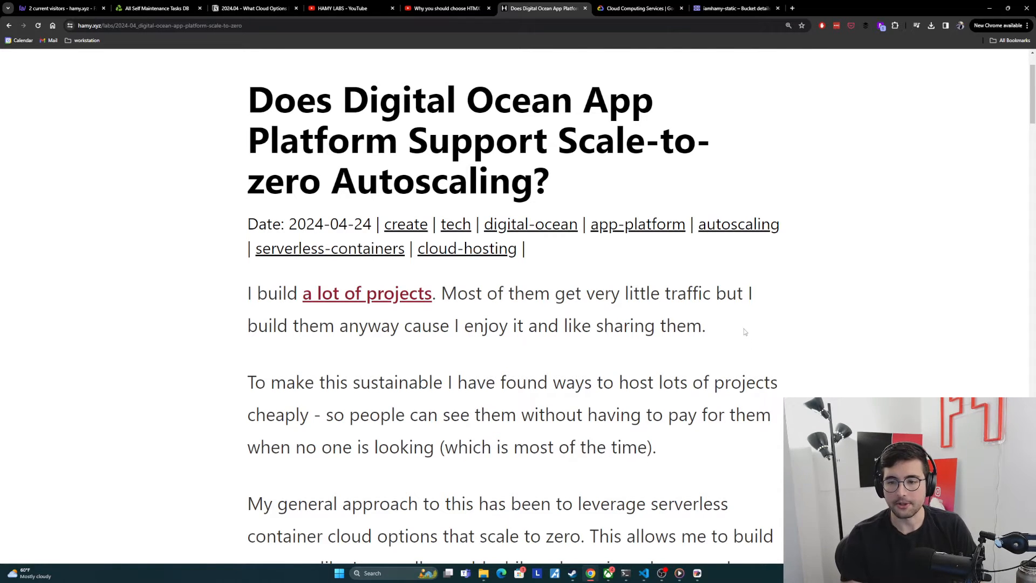
scroll("down", 3)
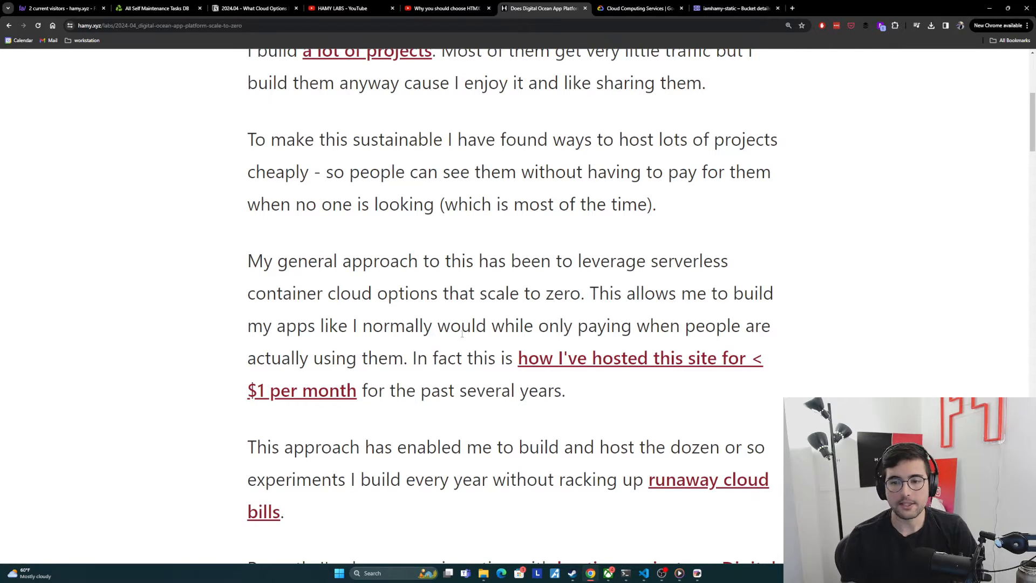
mouse_move(311, 400)
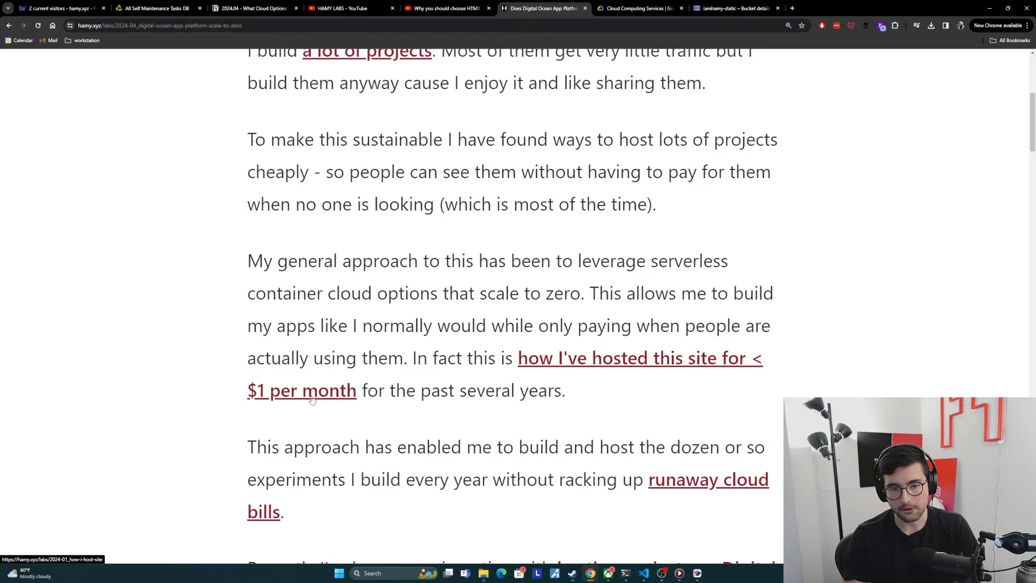
mouse_move(539, 397)
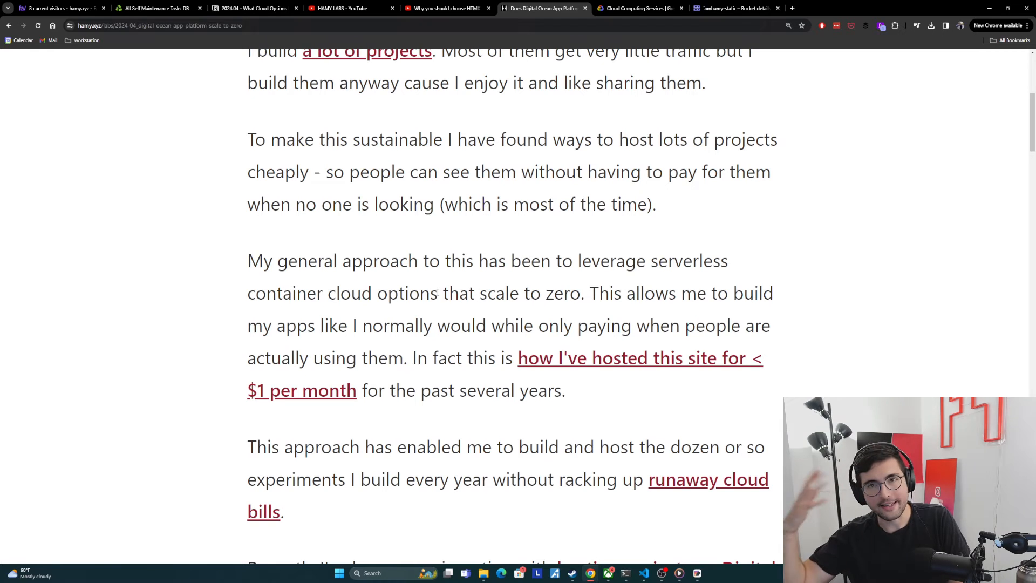
Scroll down to the Scale-to-Zero Autoscaling heading and its bullet list.
scroll("down", 3)
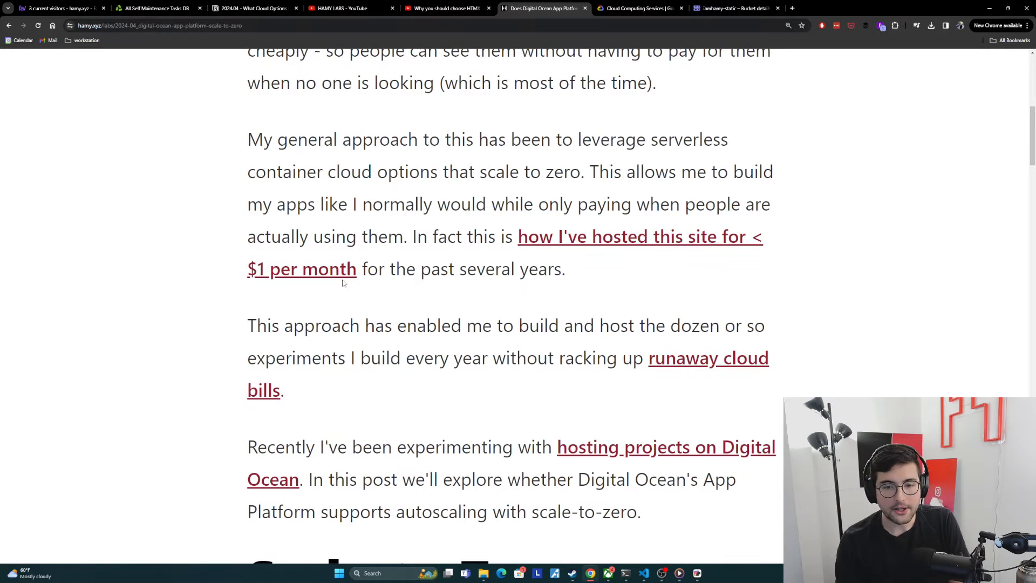
mouse_move(624, 303)
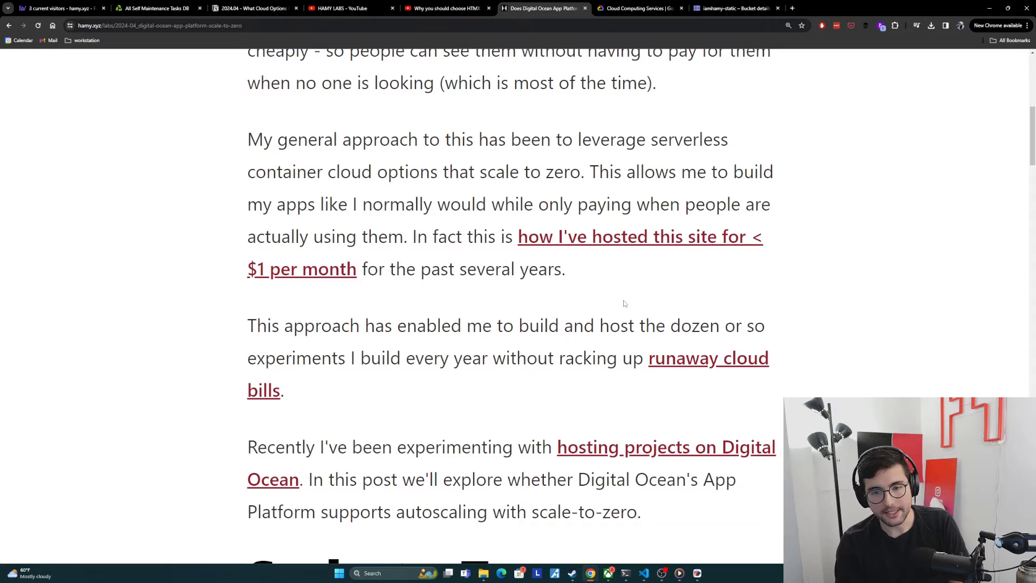
mouse_move(421, 368)
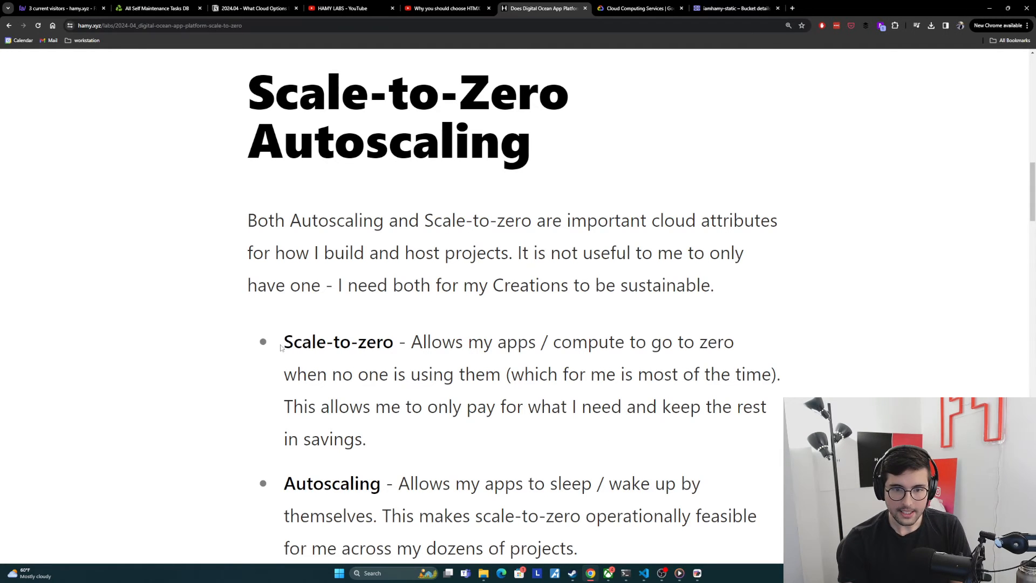
Highlight the bullet terms Autoscaling and Scale-to-zero by double-clicking them.
double_click(337, 342)
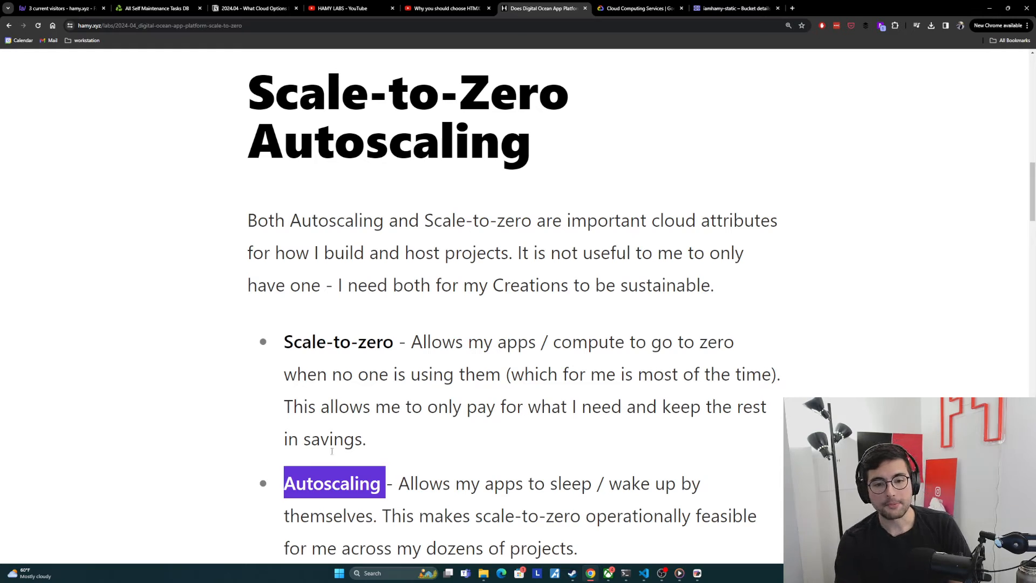
left_click(287, 341)
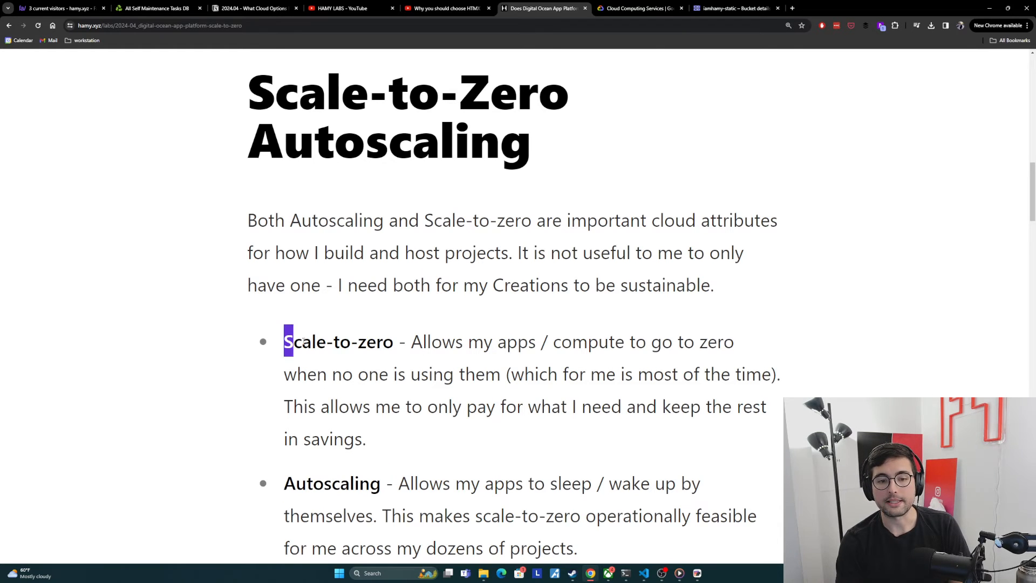
double_click(338, 342)
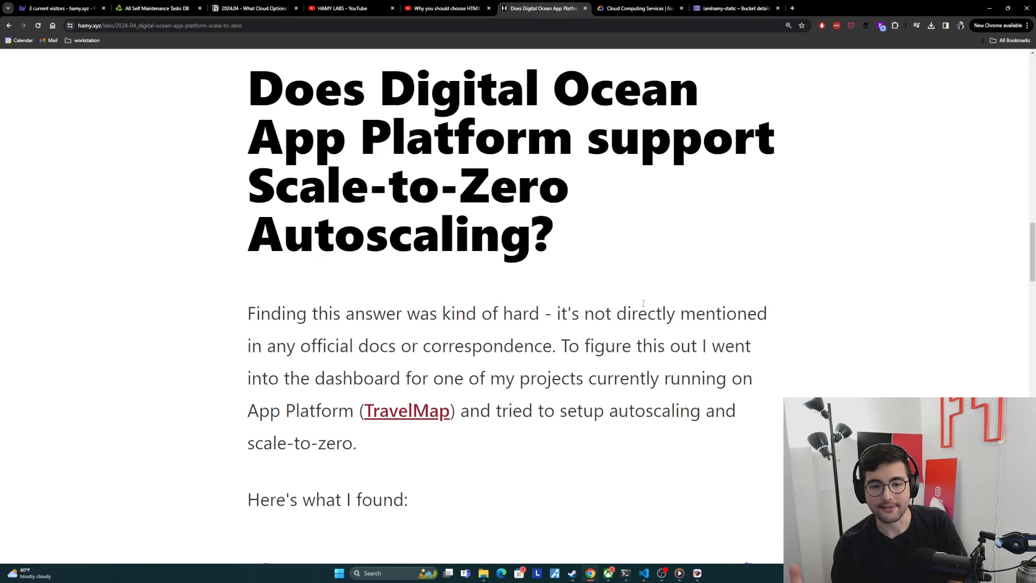
Scroll to 'Here's what I found:' and the travel-map-app $5.00 Basic plan screenshot.
scroll("down", 3)
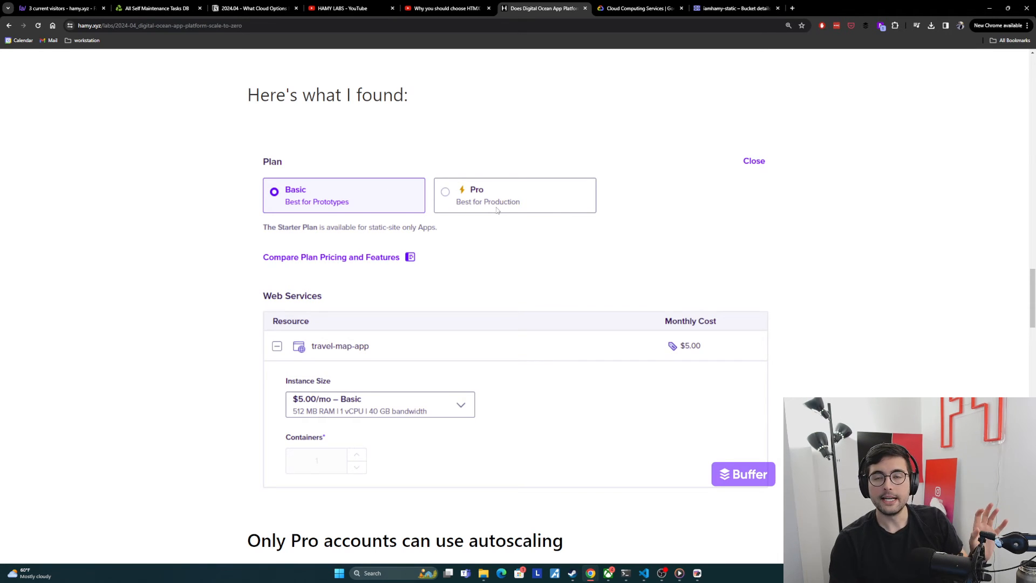
mouse_move(493, 256)
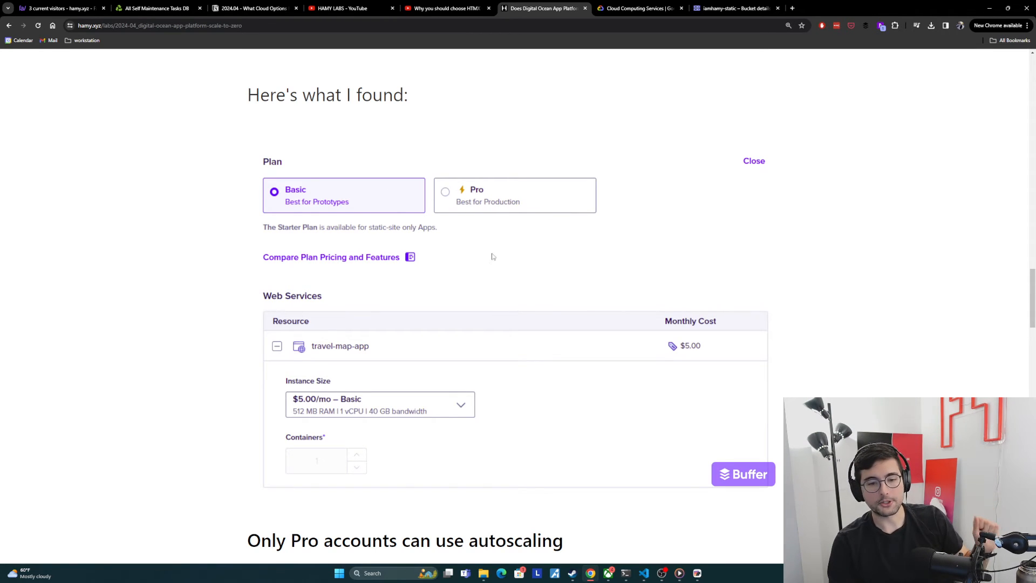
mouse_move(803, 282)
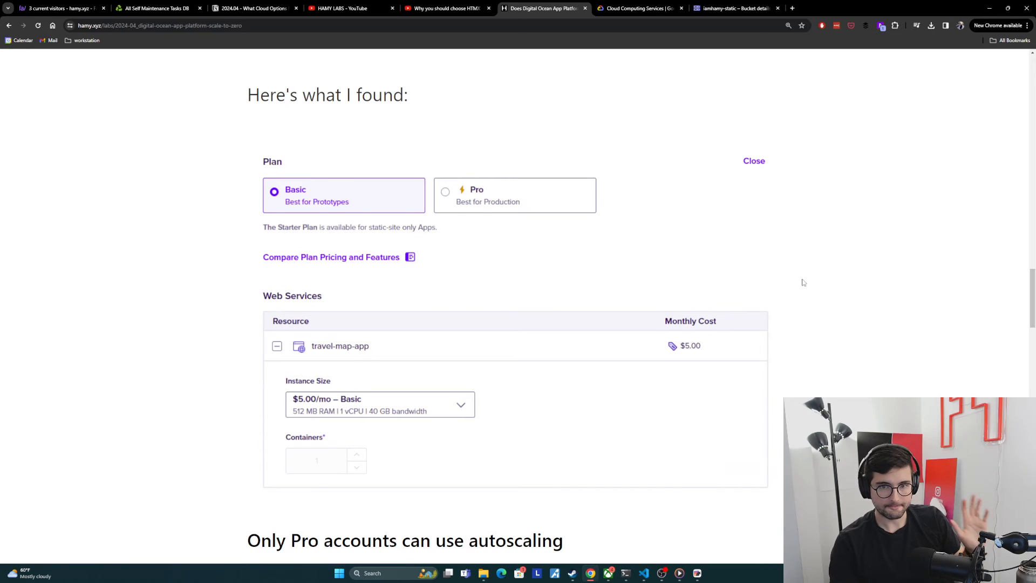
Scroll past the autoscaling screenshot to 'Autoscale minimum is 1 active container' and 'So all in all'.
scroll("down", 3)
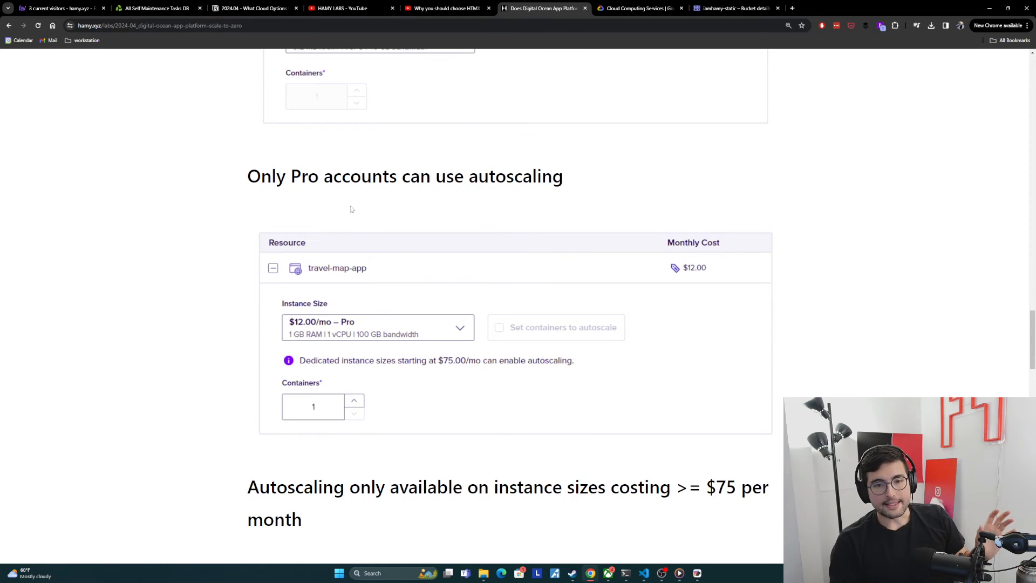
mouse_move(323, 332)
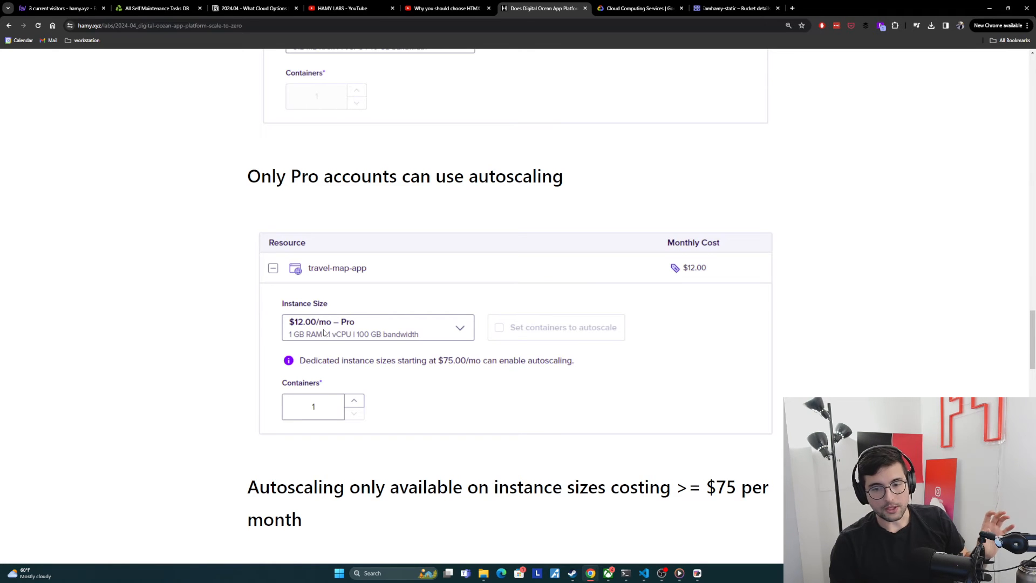
mouse_move(319, 398)
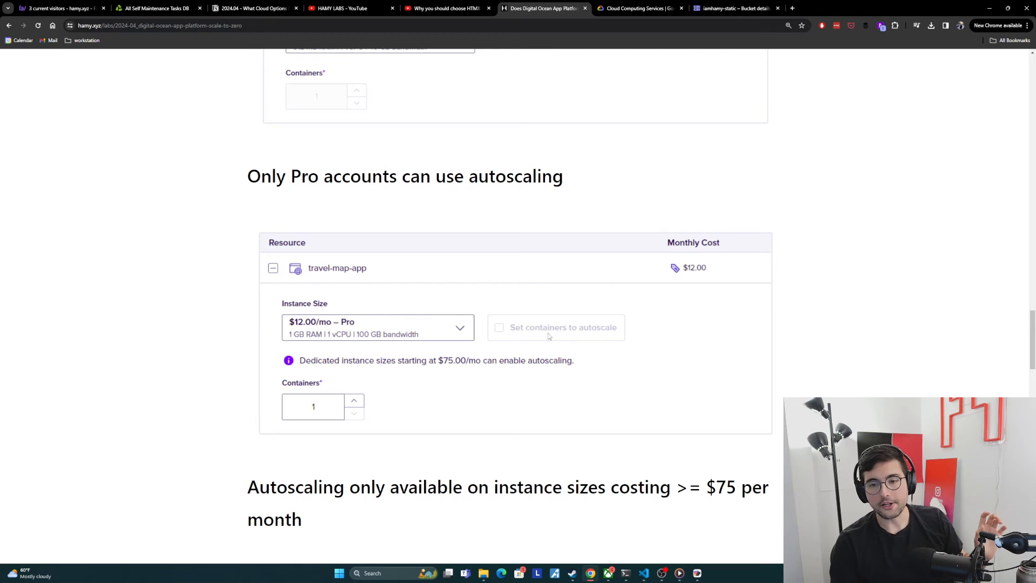
mouse_move(312, 368)
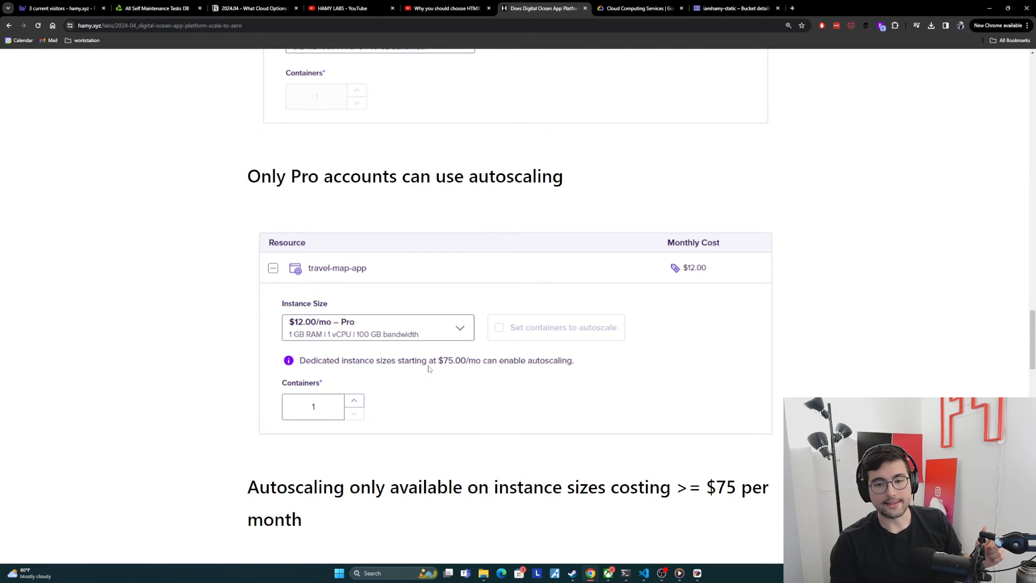
mouse_move(436, 369)
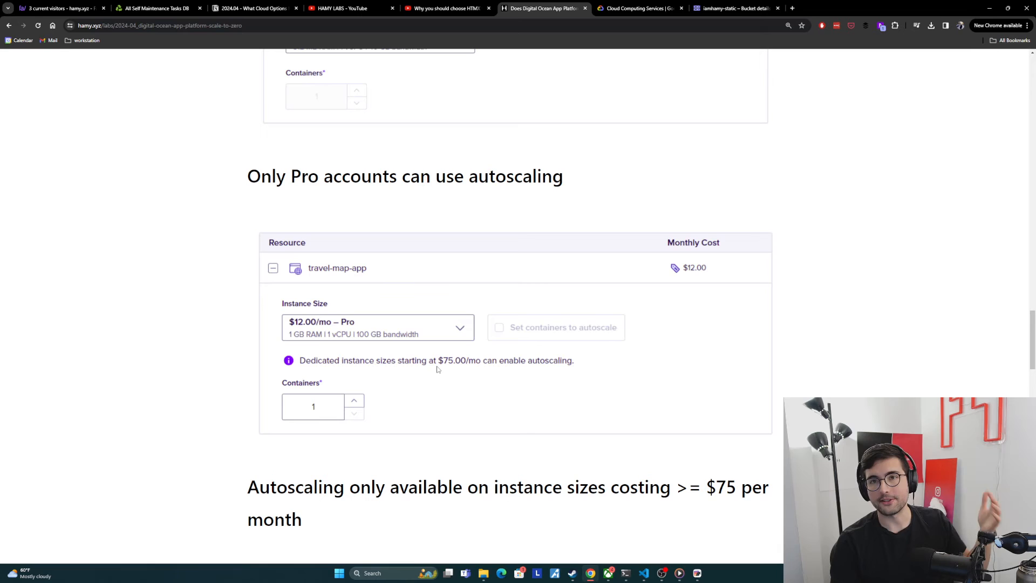
scroll("down", 3)
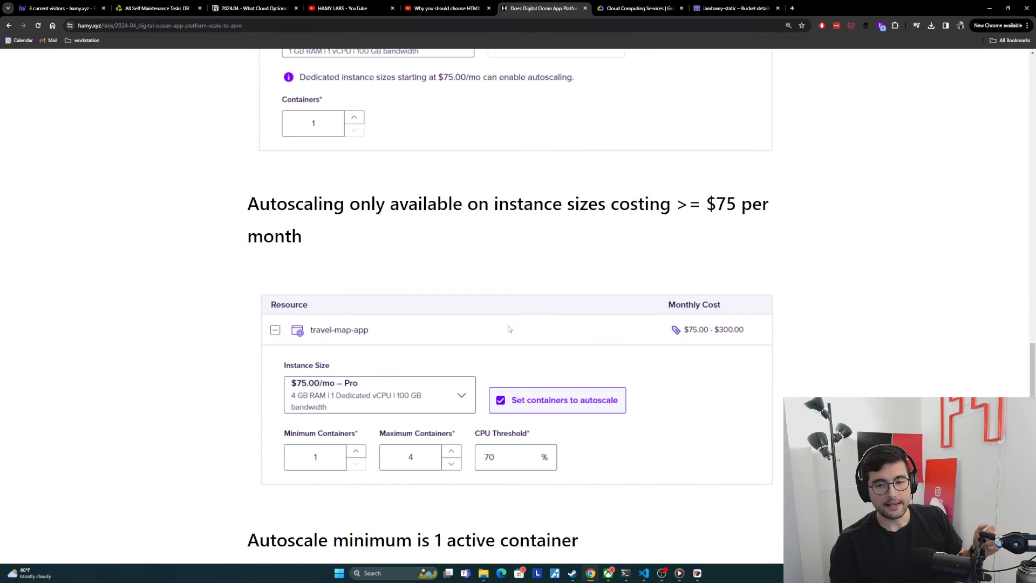
mouse_move(313, 392)
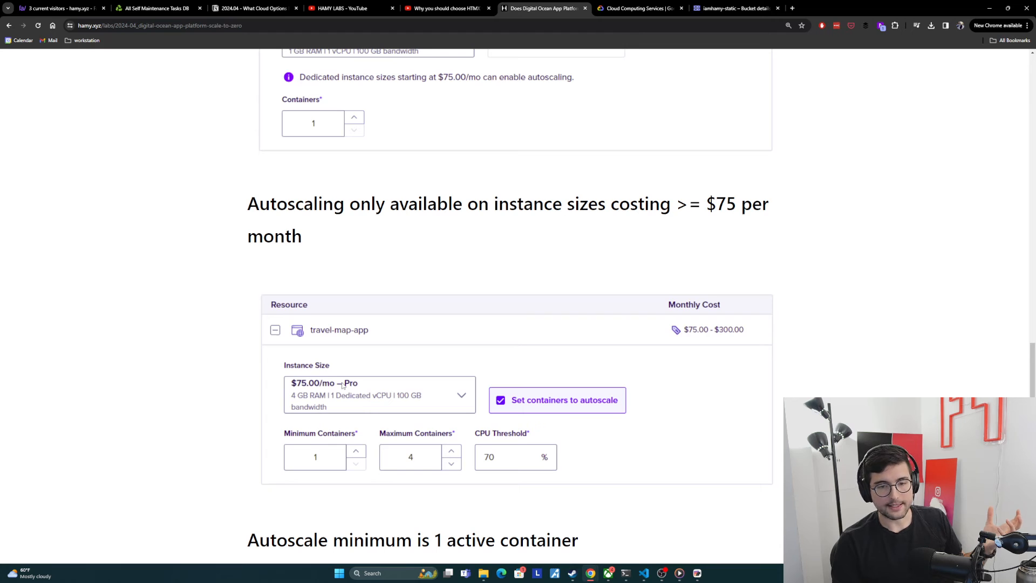
mouse_move(308, 438)
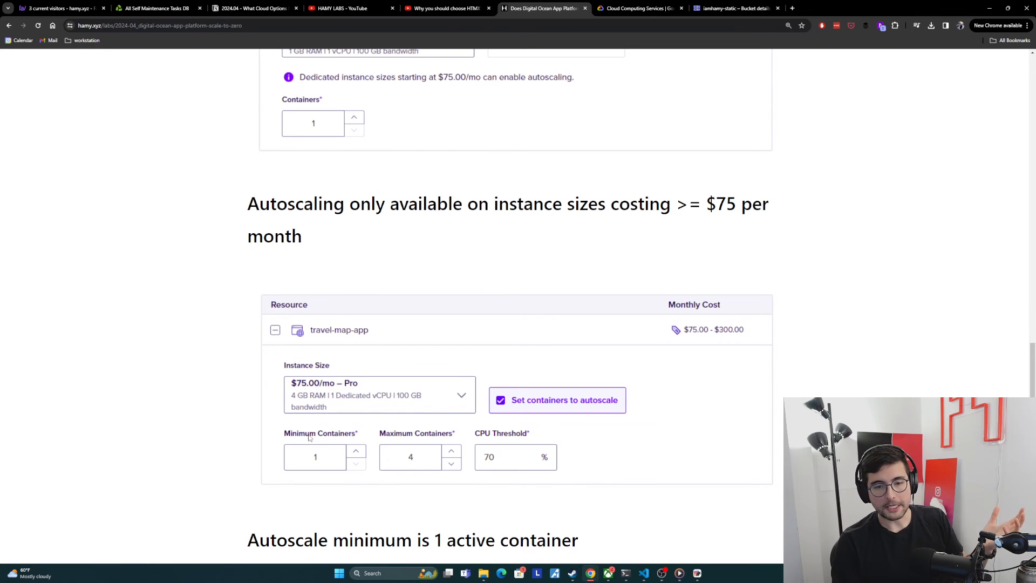
mouse_move(301, 470)
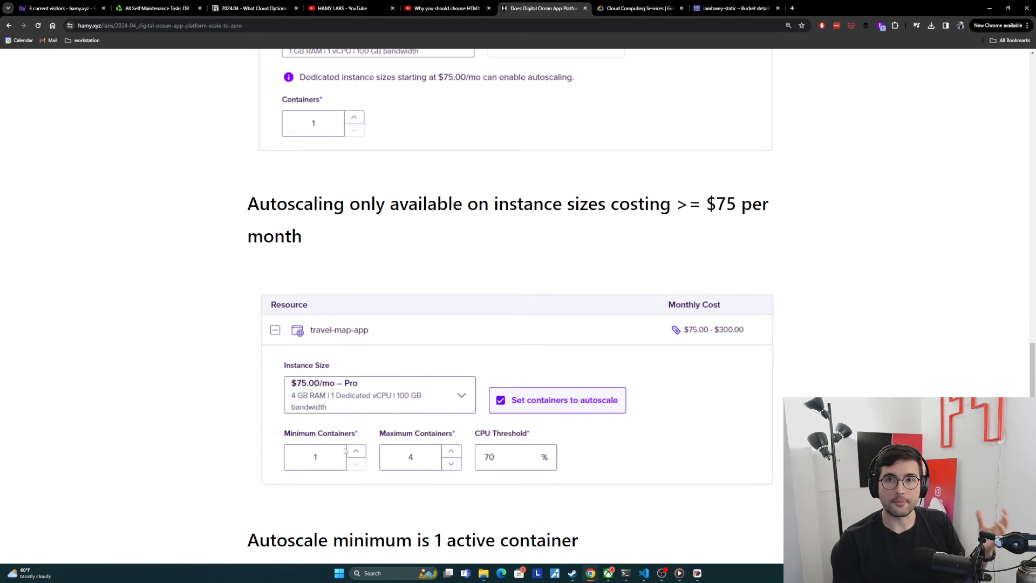
scroll("down", 3)
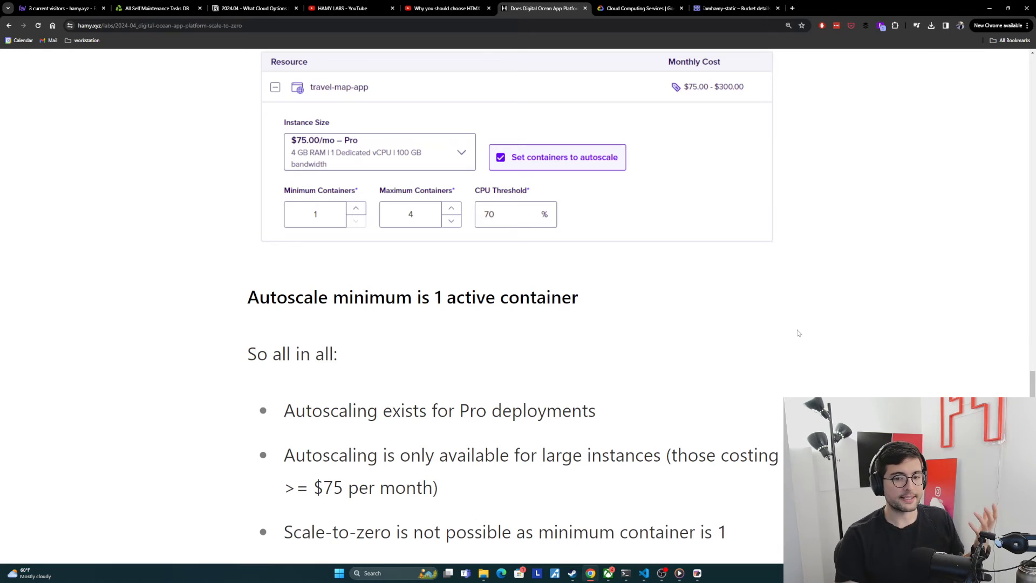
mouse_move(666, 361)
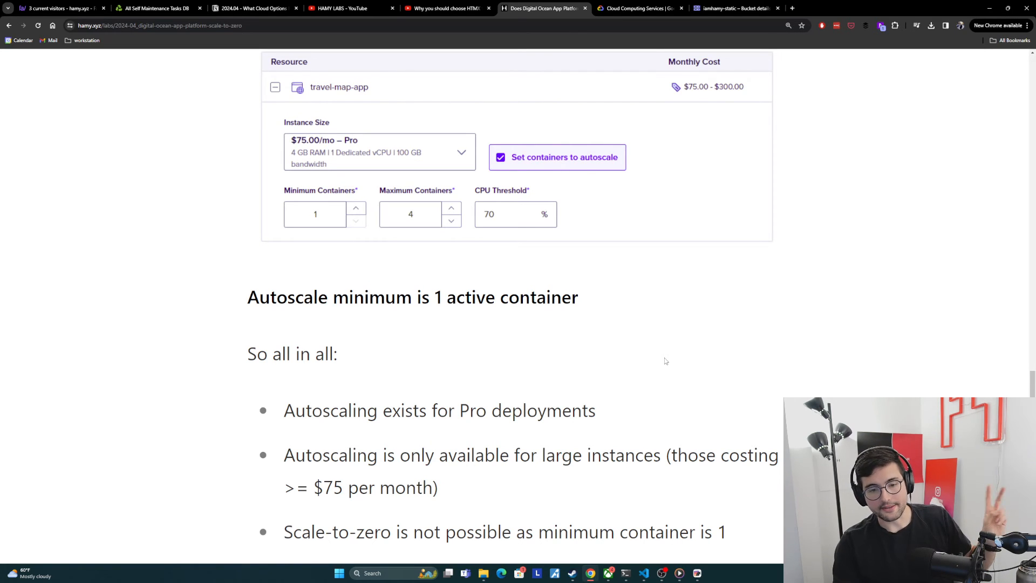
mouse_move(508, 394)
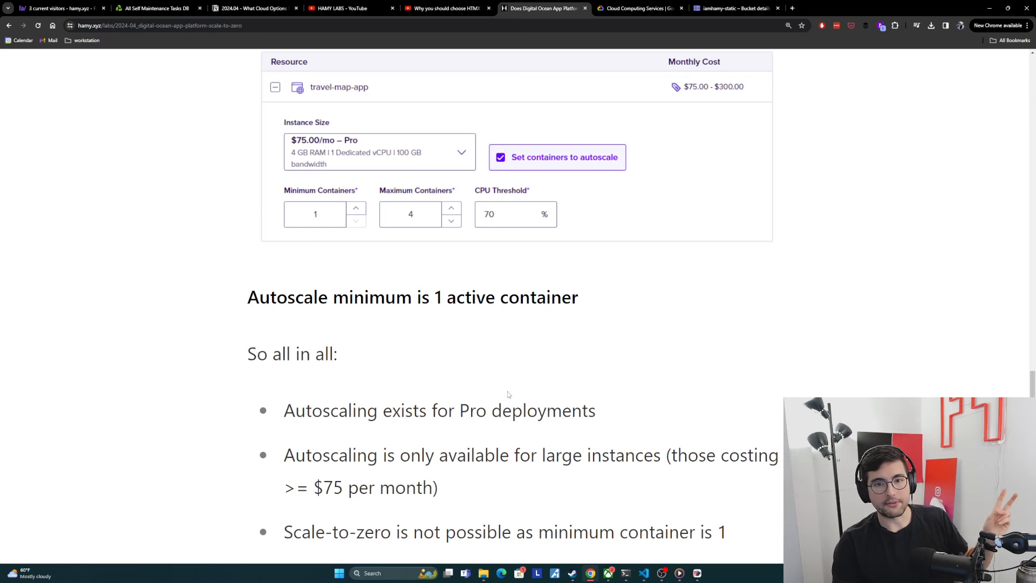
mouse_move(383, 160)
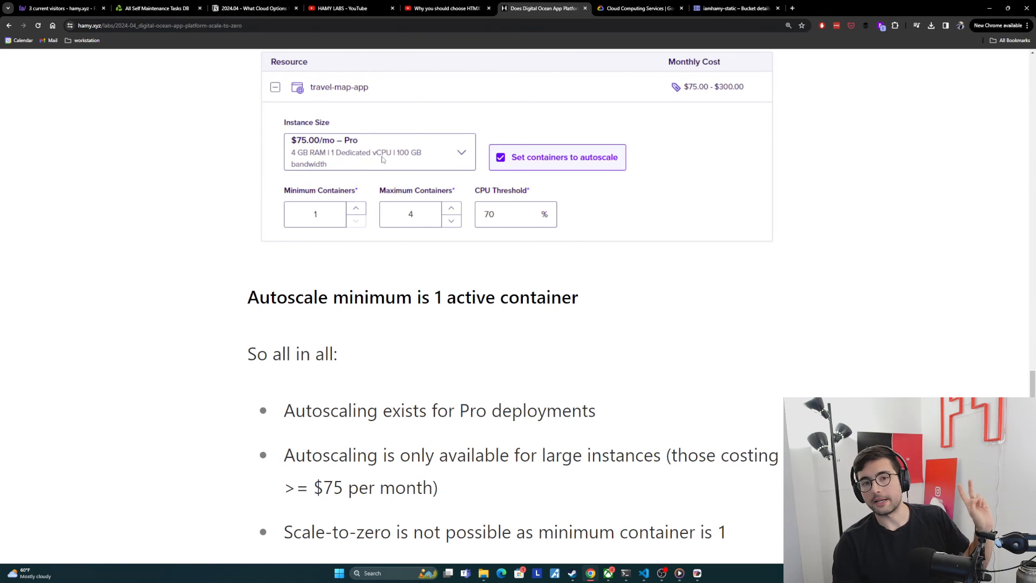
mouse_move(370, 162)
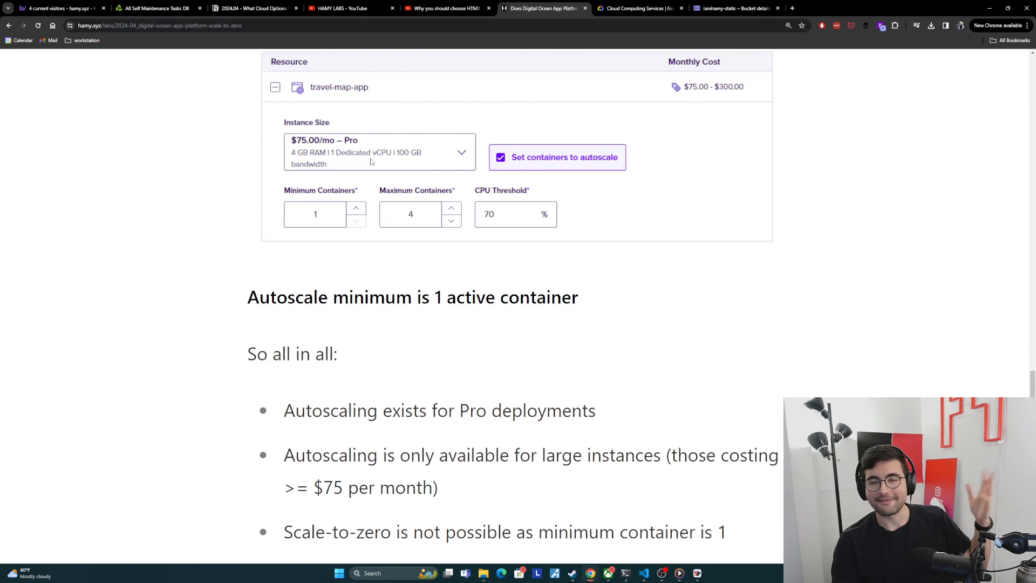
mouse_move(446, 452)
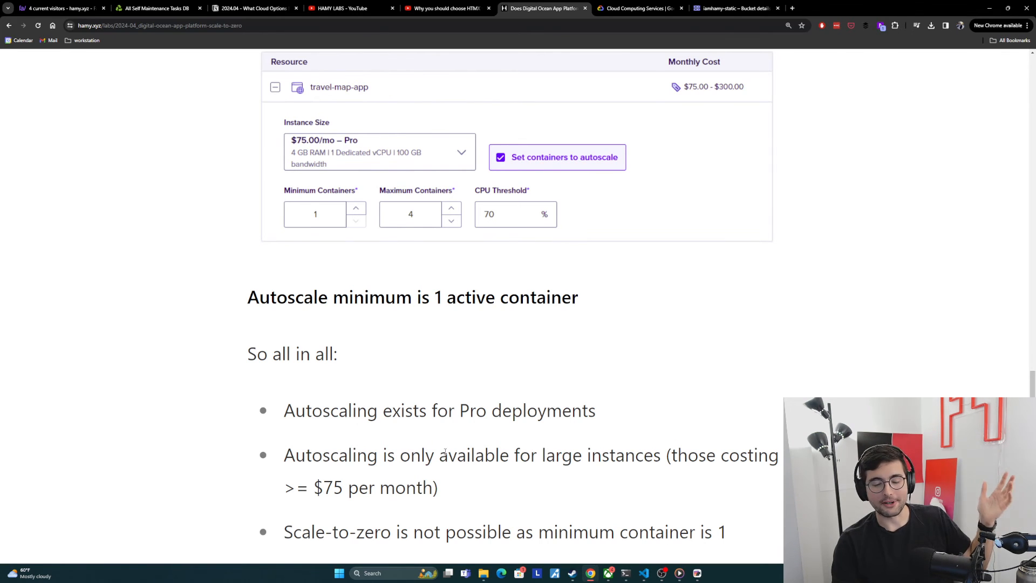
mouse_move(478, 522)
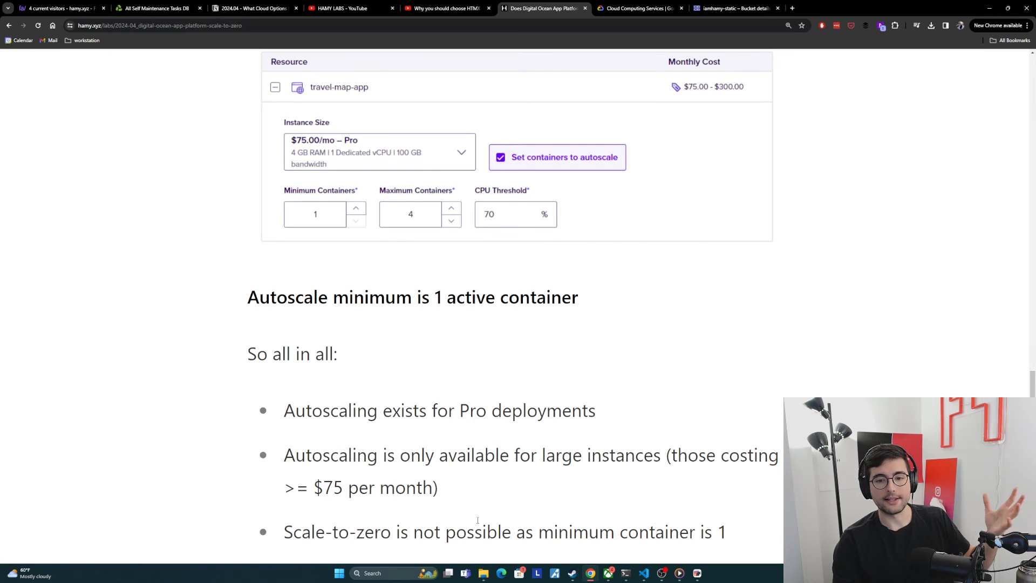
Scroll to the 'Next' heading about returning to Google Cloud Run.
scroll("down", 3)
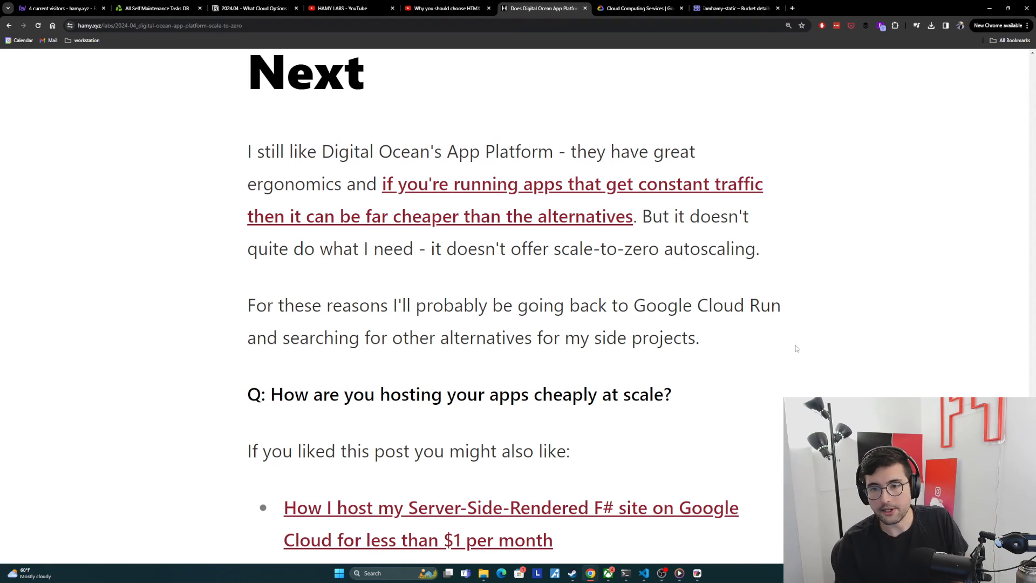
mouse_move(534, 224)
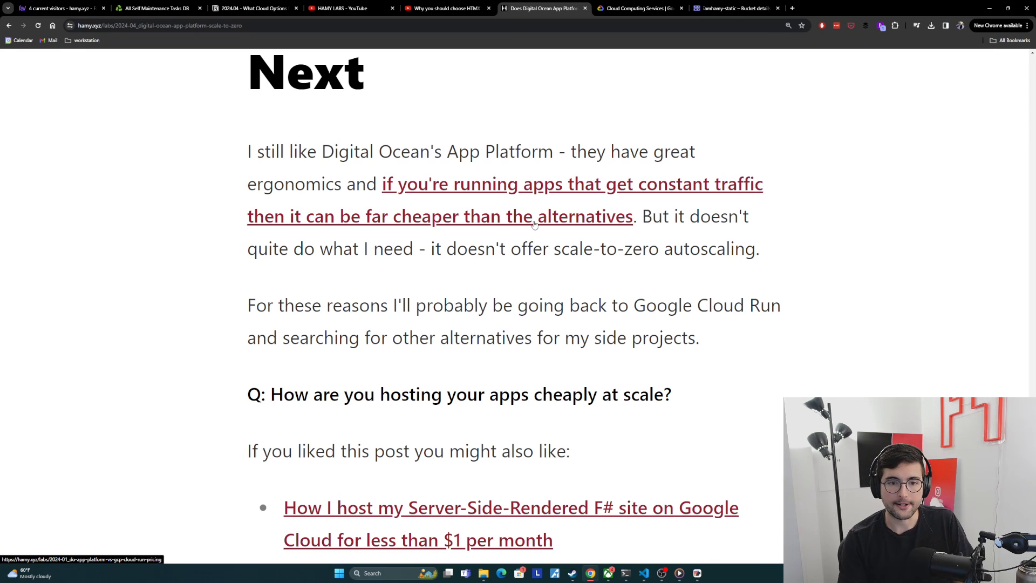
mouse_move(480, 242)
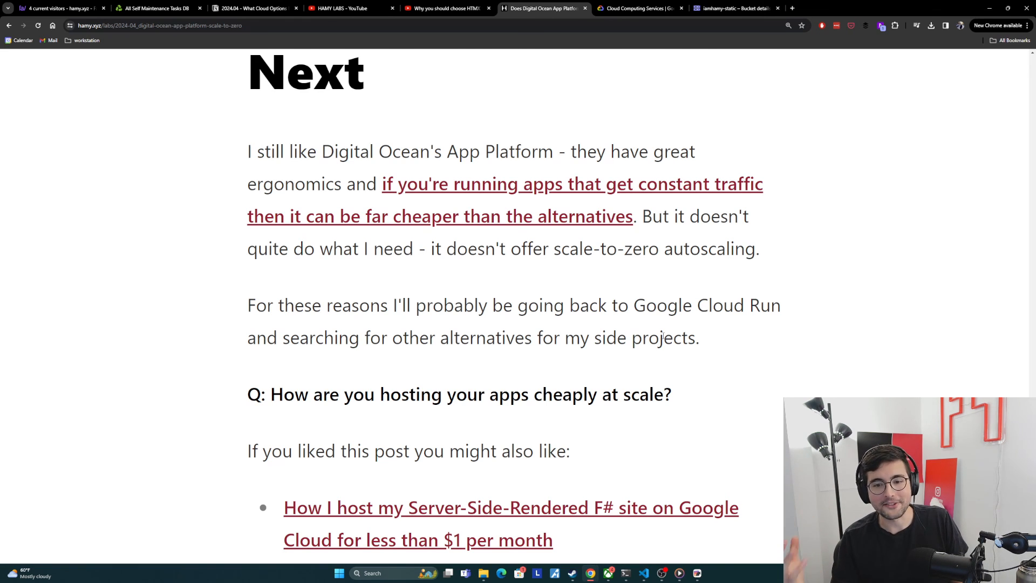
Scroll to the 'If you liked this post you might also like' links, including HTMX and Netlify.
scroll("down", 3)
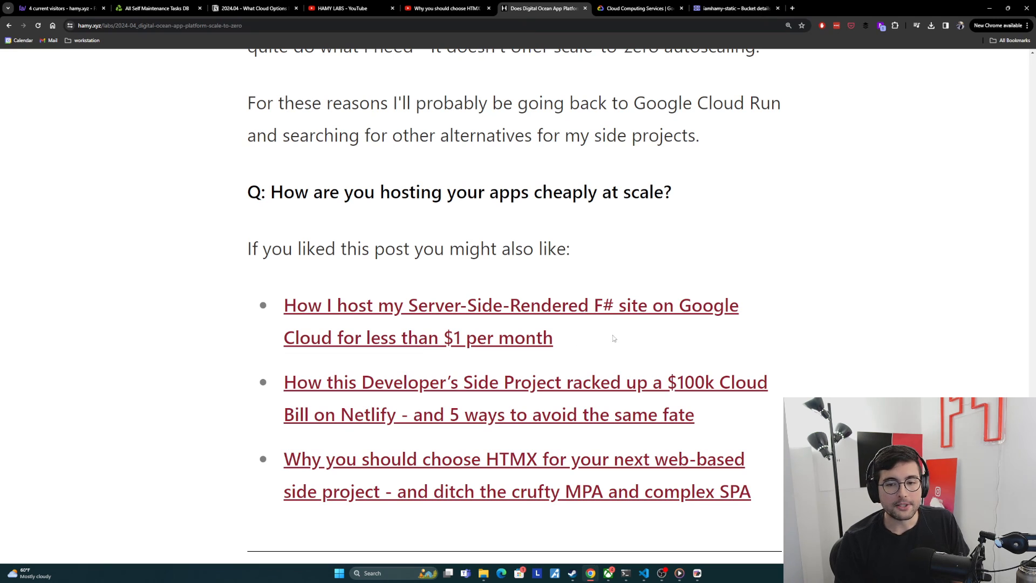
mouse_move(572, 298)
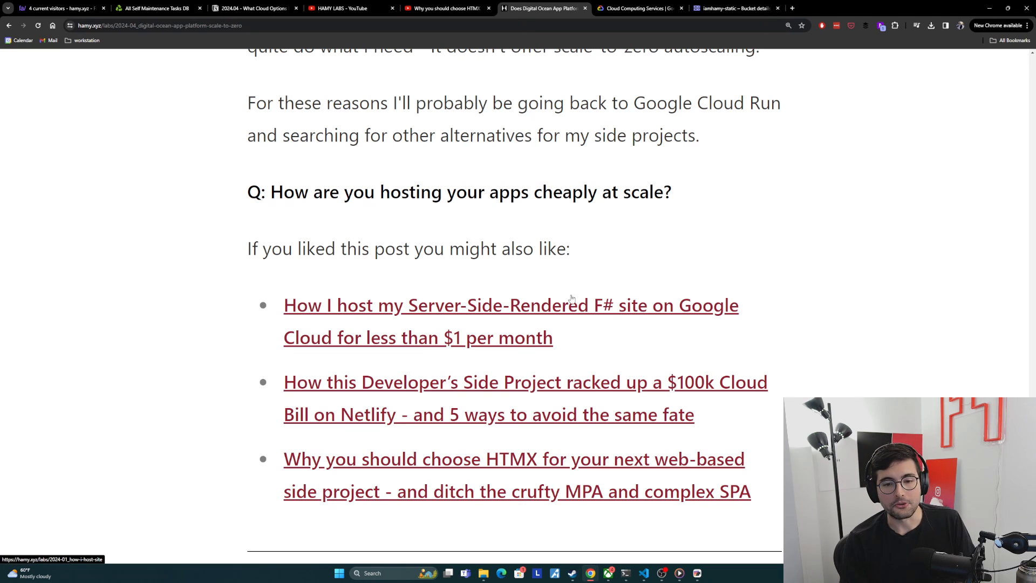
mouse_move(572, 283)
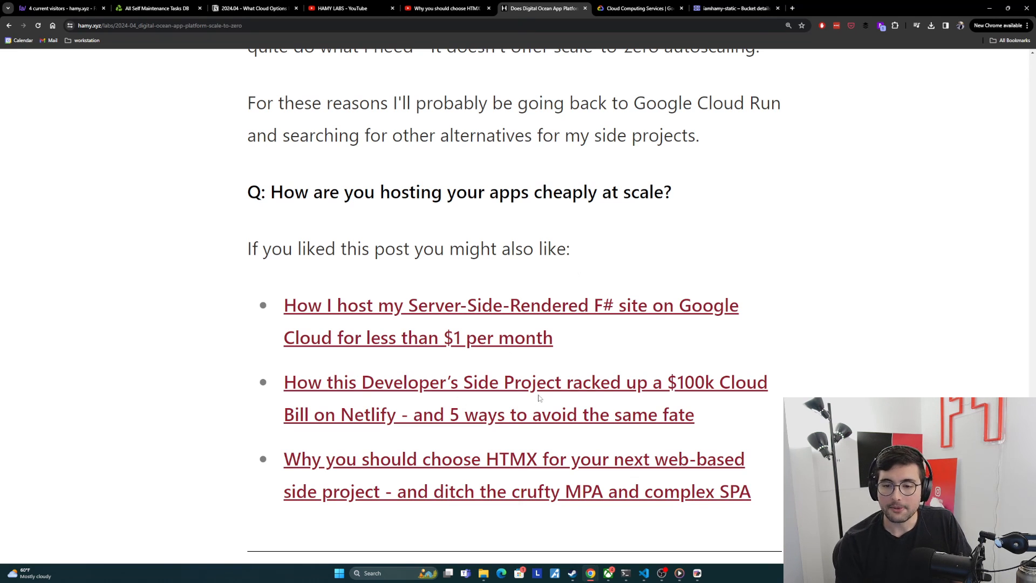
mouse_move(604, 383)
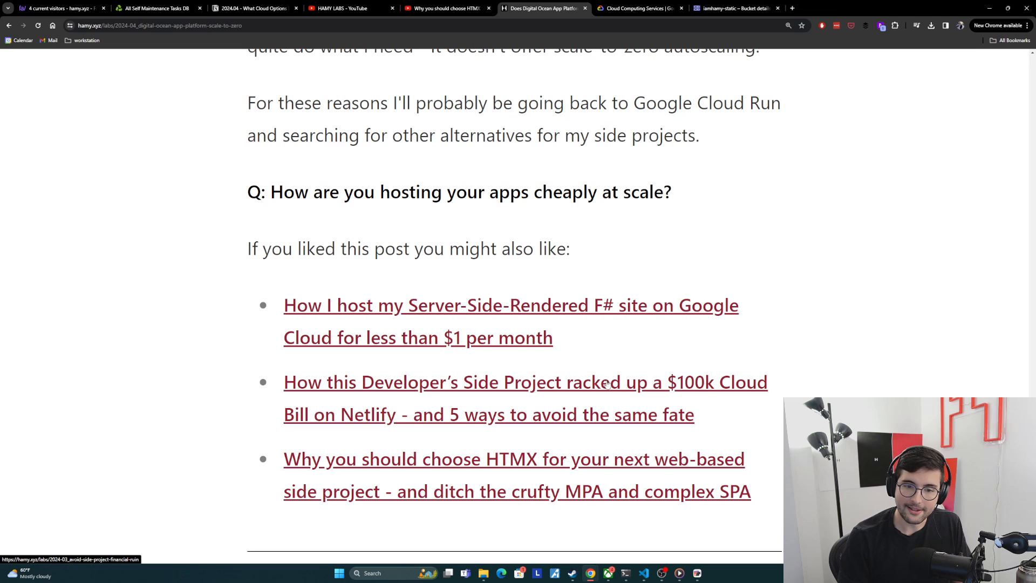
mouse_move(357, 389)
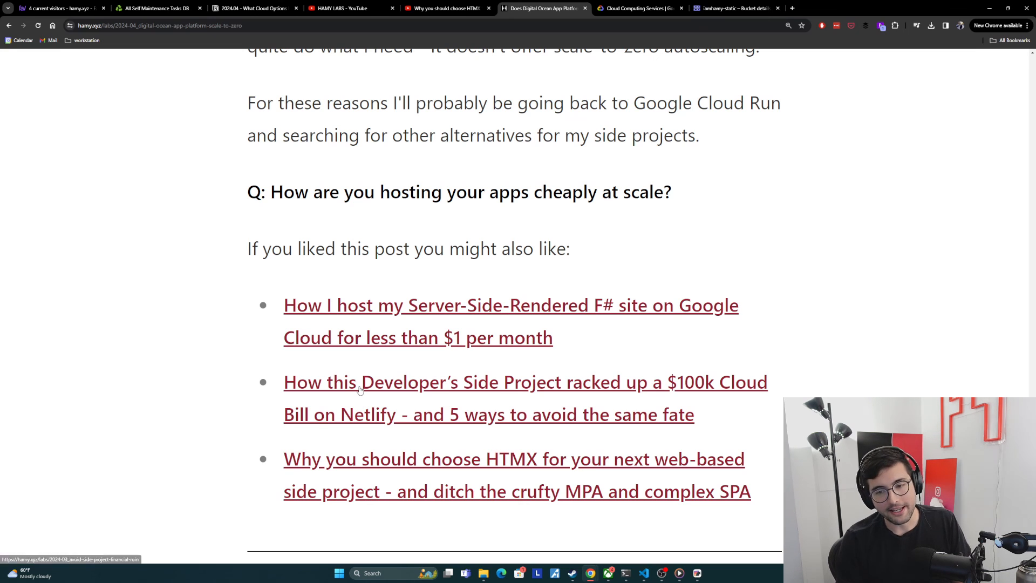
mouse_move(406, 402)
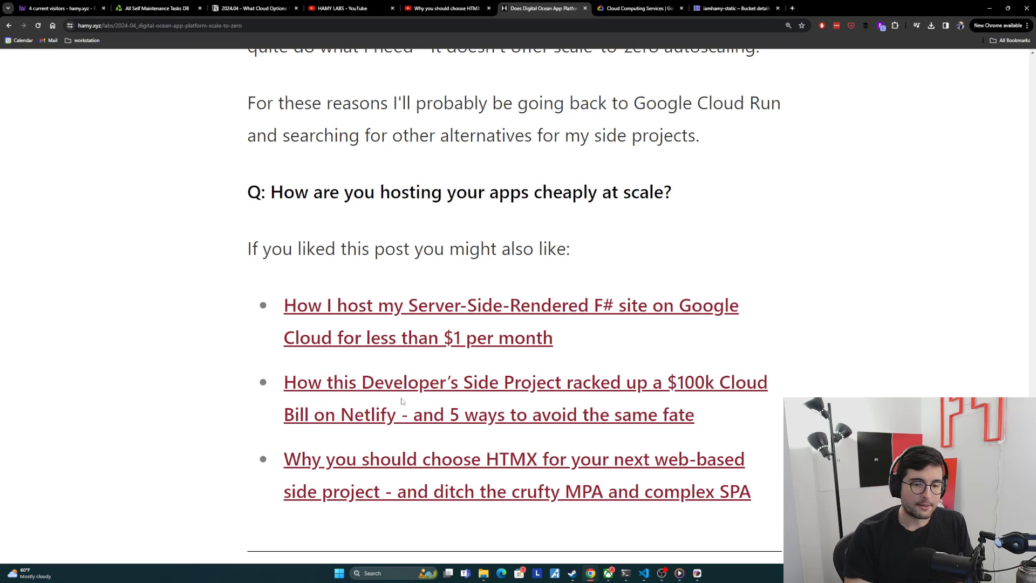
mouse_move(545, 461)
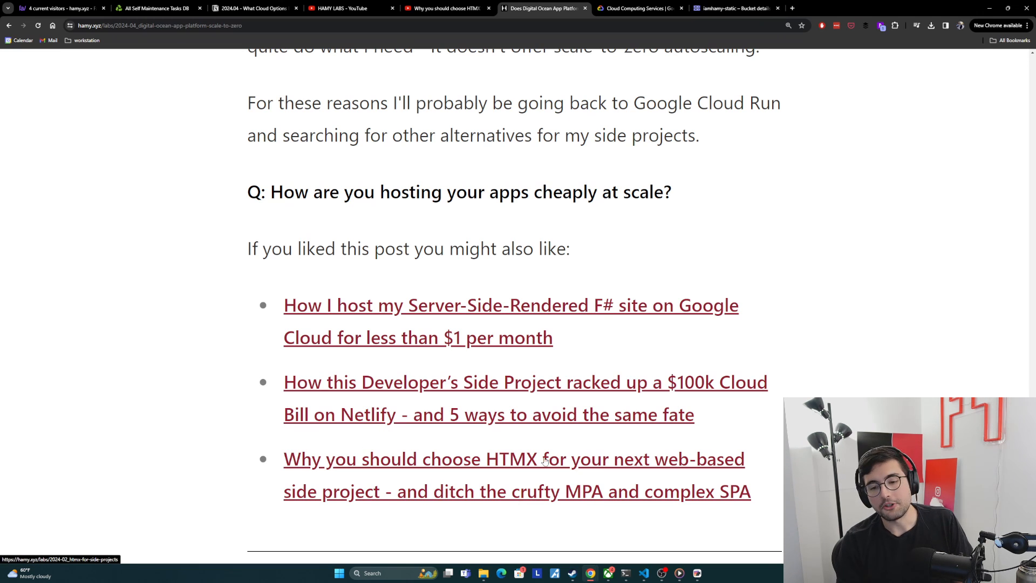
mouse_move(387, 494)
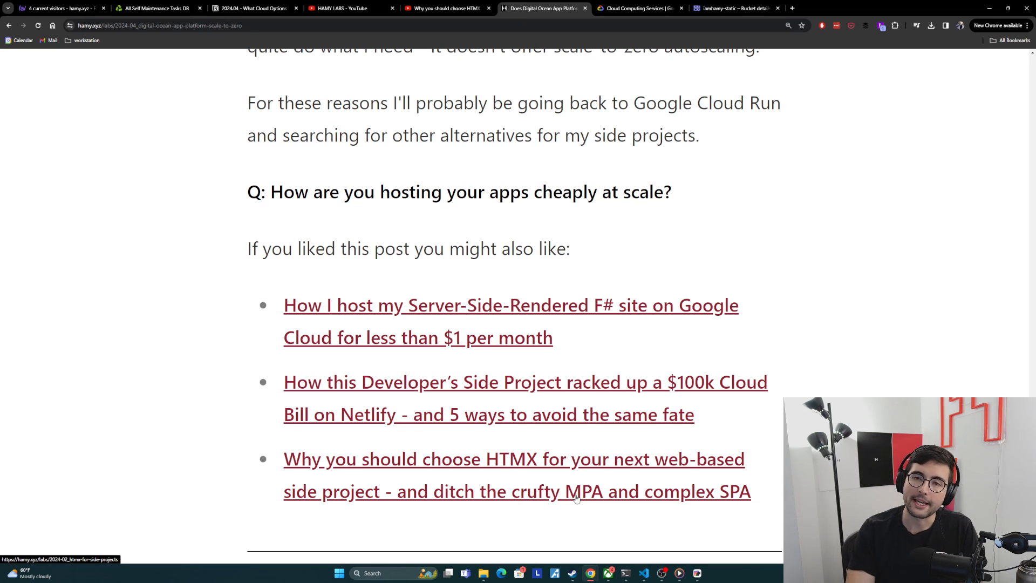
mouse_move(853, 346)
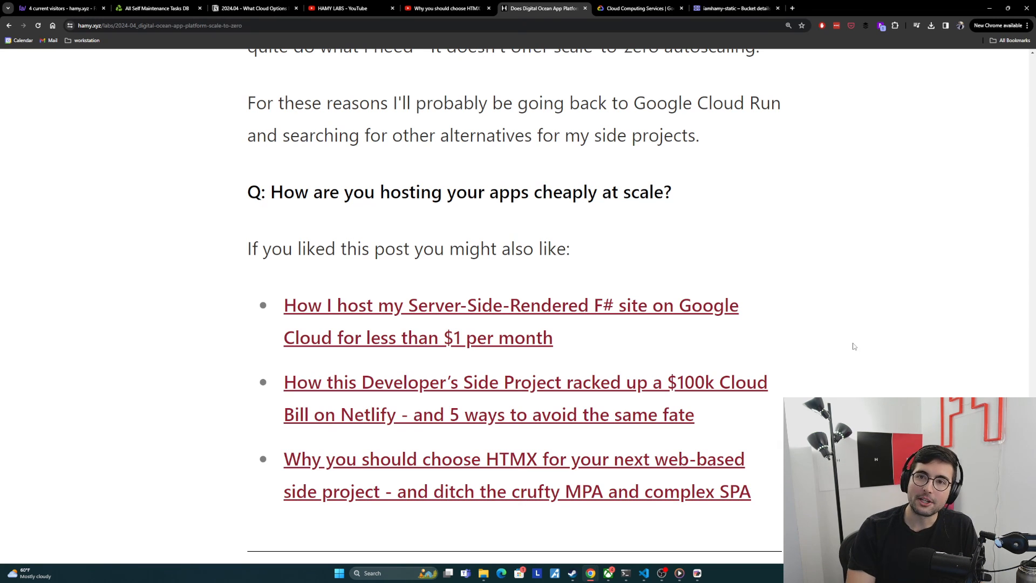